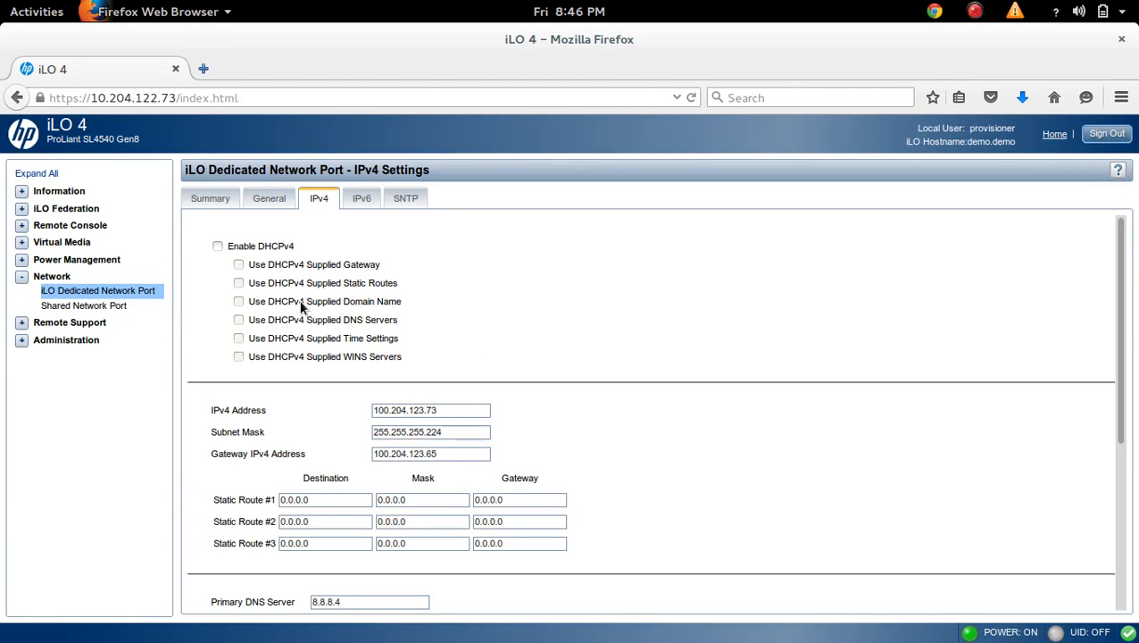
mouse_move(50, 279)
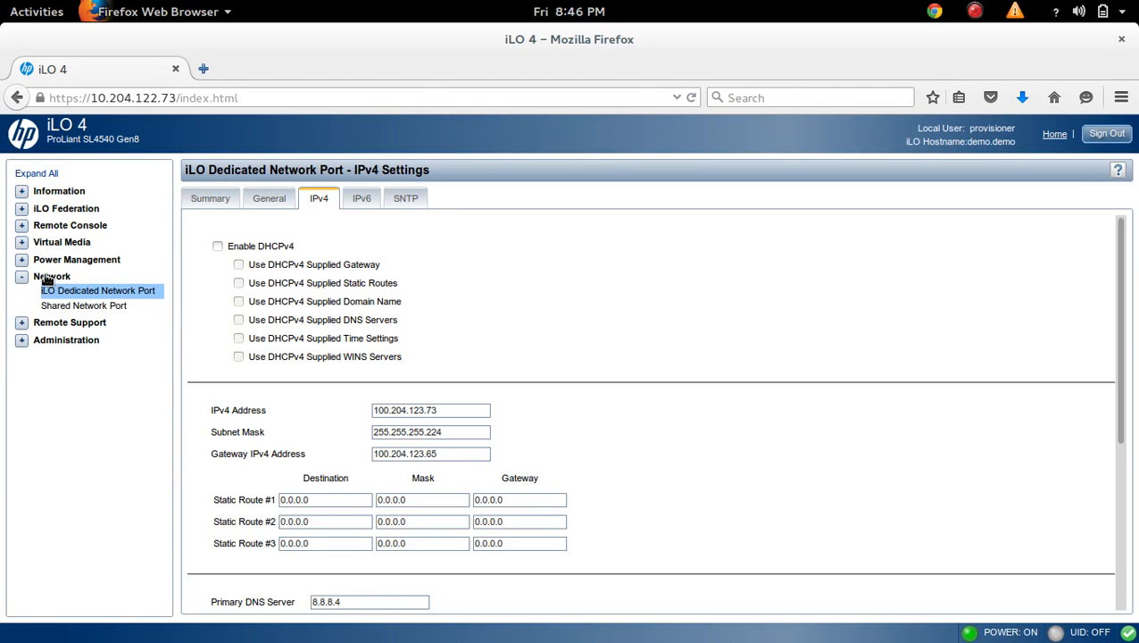
mouse_move(68, 278)
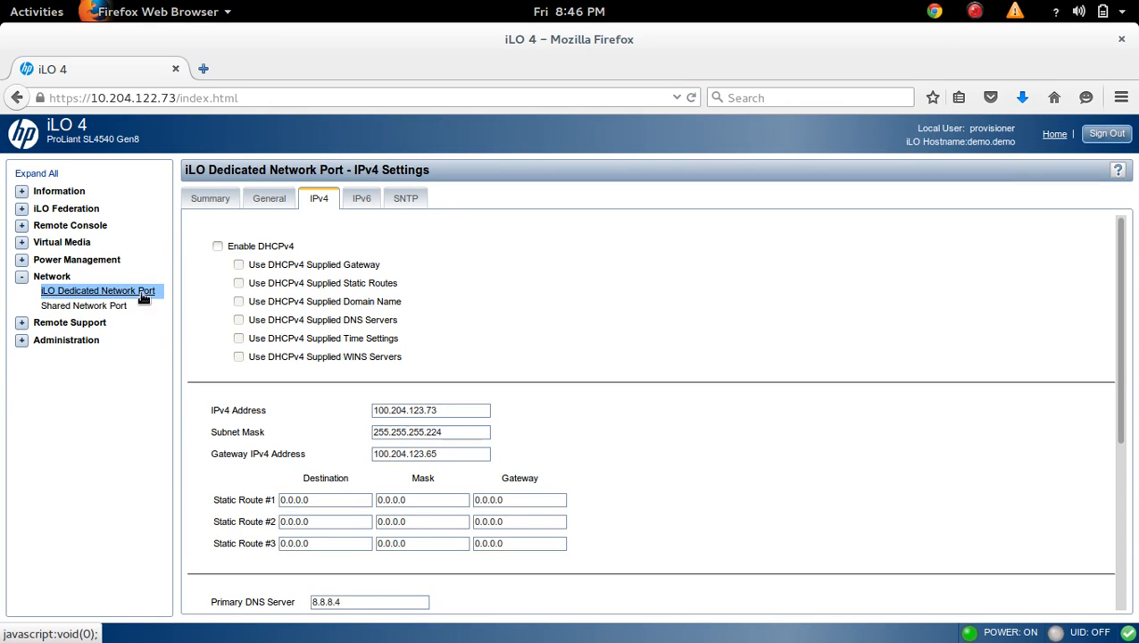
mouse_move(546, 236)
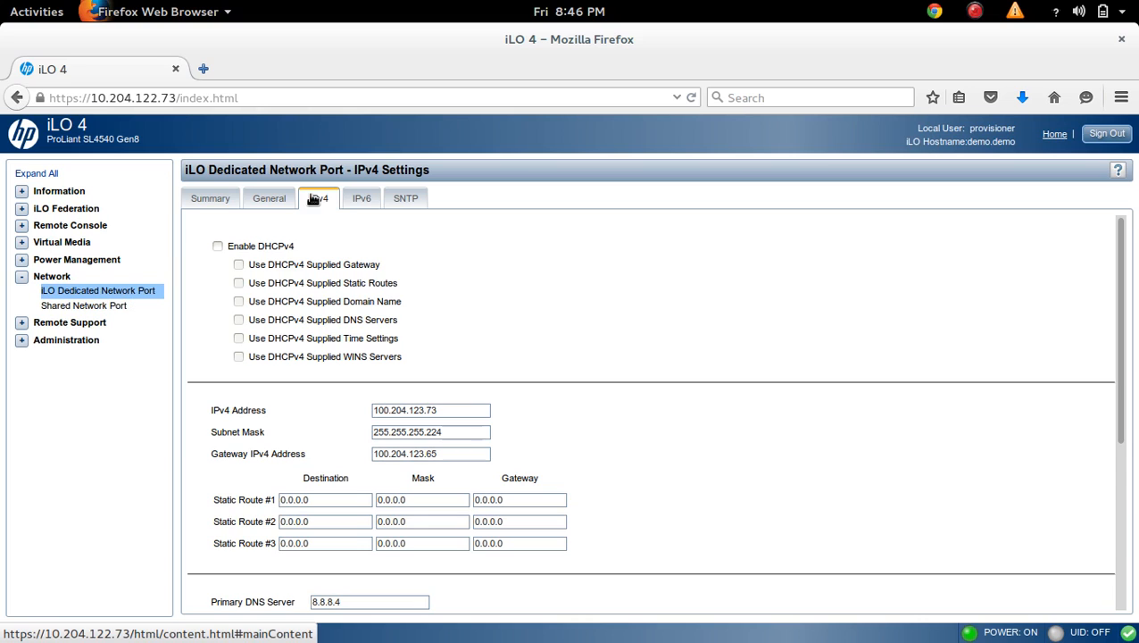
mouse_move(261, 248)
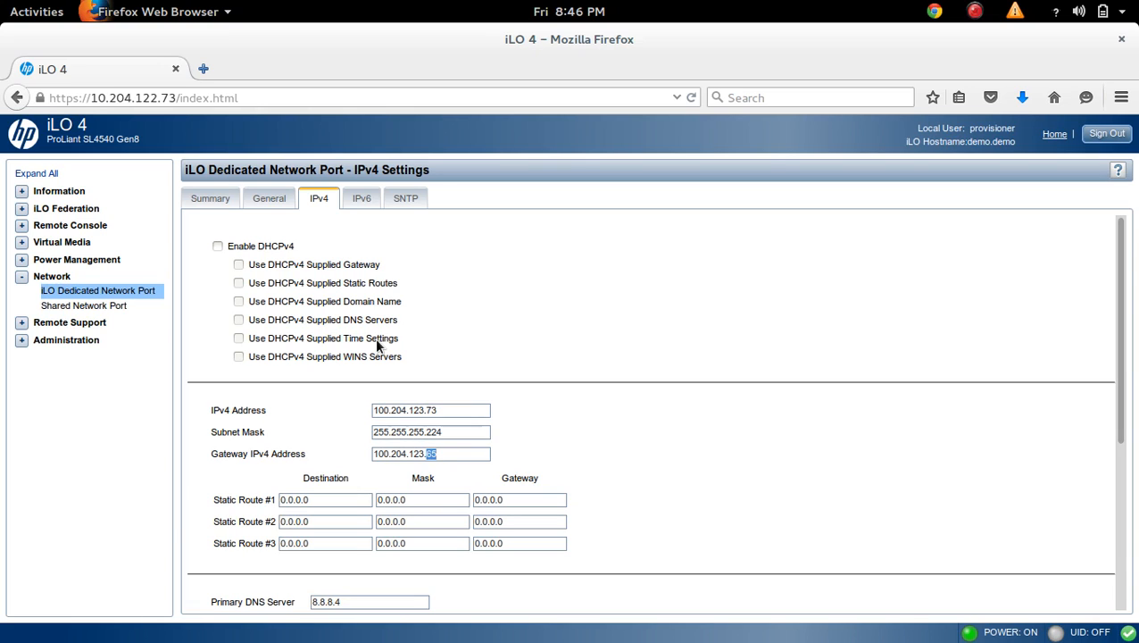
mouse_move(287, 309)
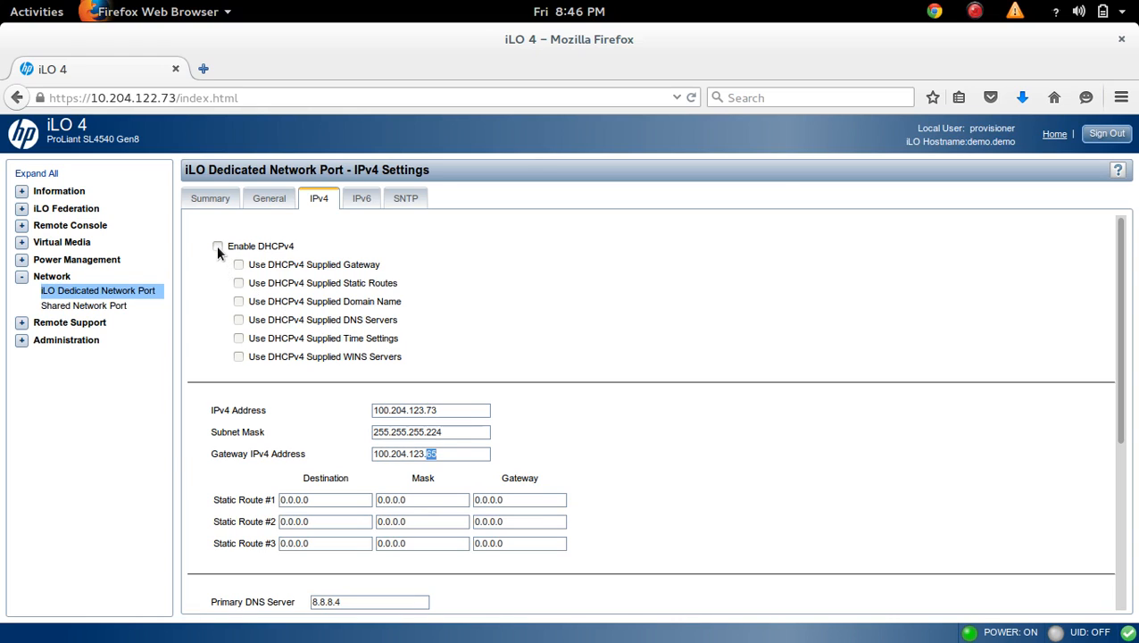
Step: Turn on Enable DHCPv4 for the dedicated network port's IPv4 configuration
click(218, 247)
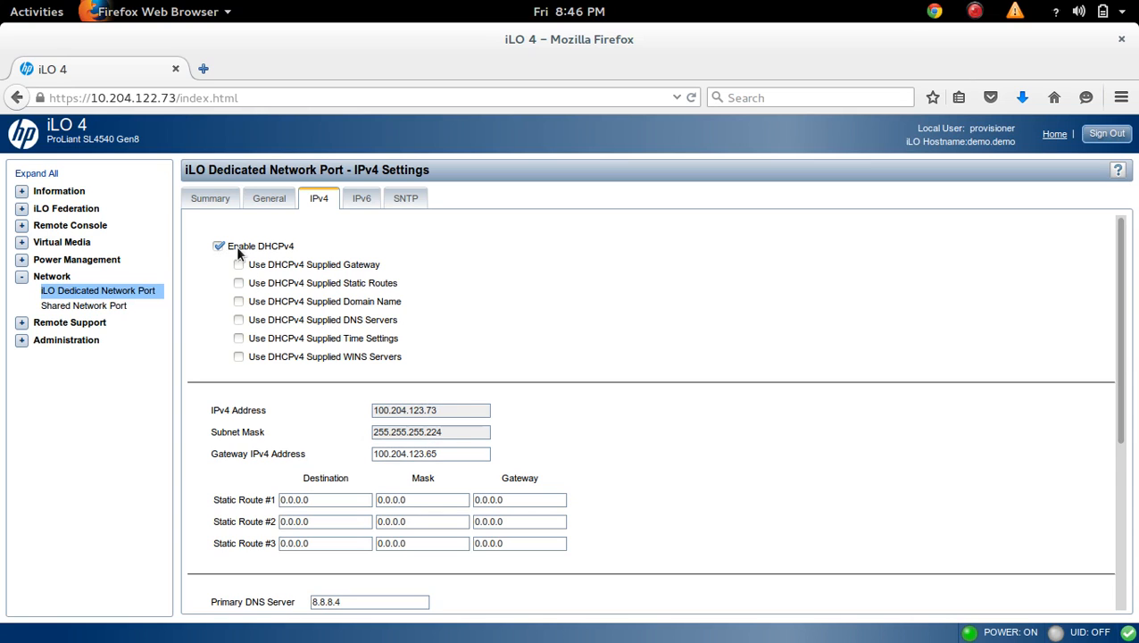
scroll(down, 3)
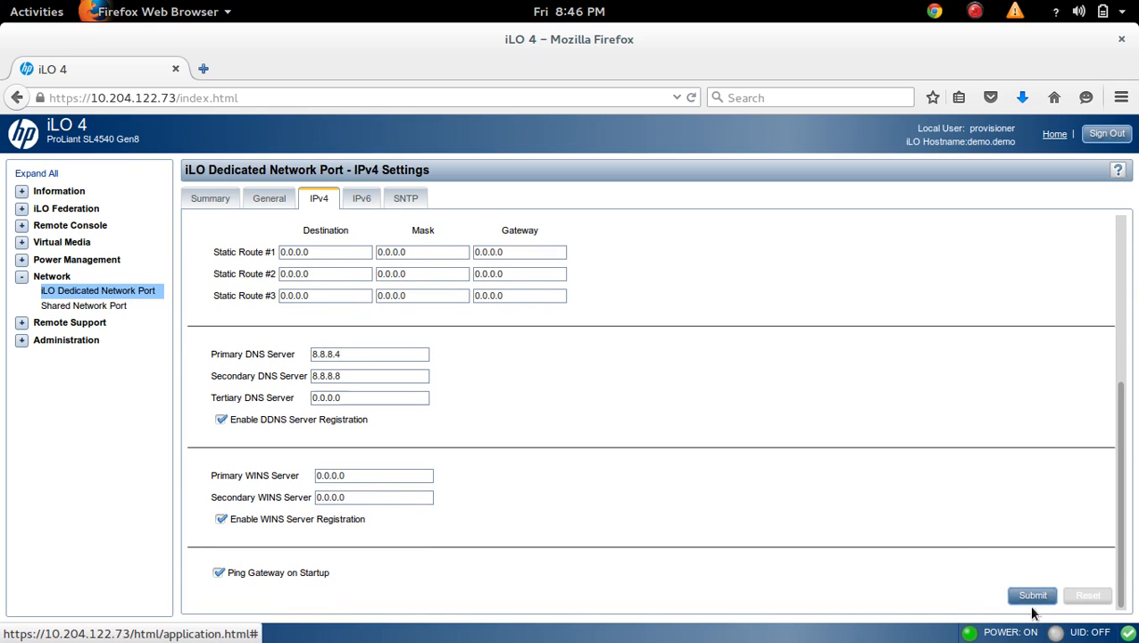
Step: Submit the DHCPv4 change so iLO reports pending changes needing a reset
click(1032, 597)
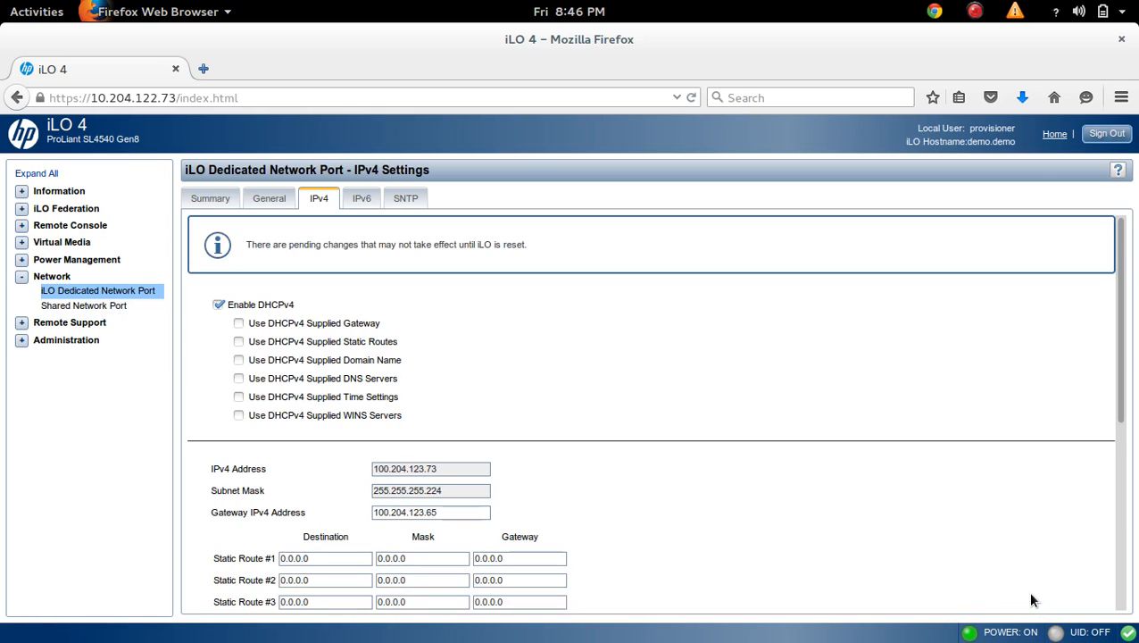
mouse_move(982, 457)
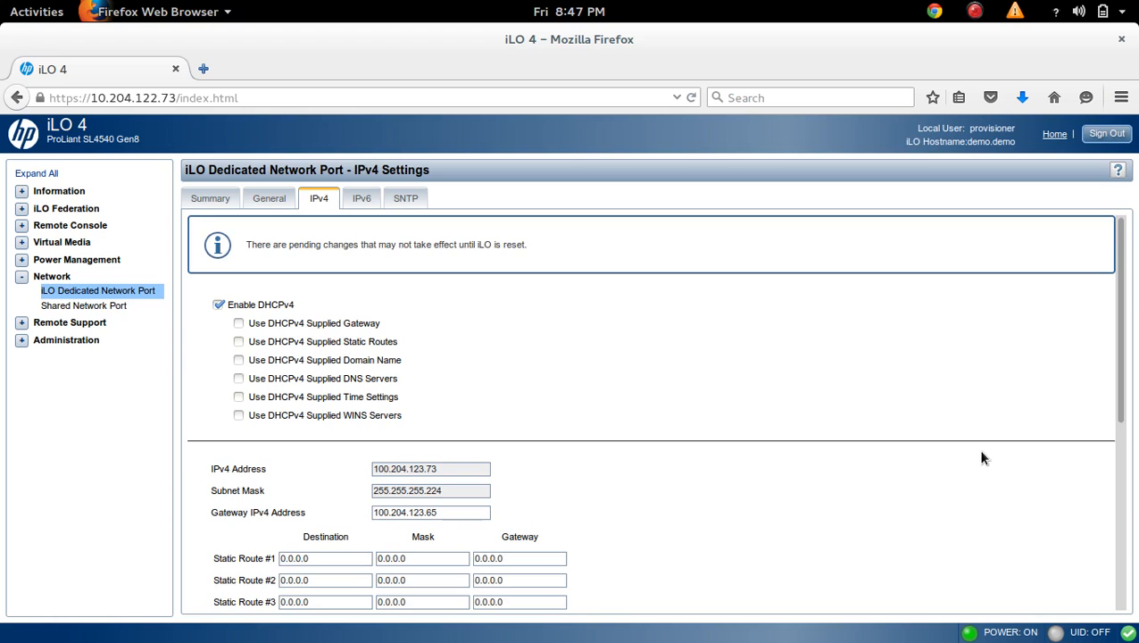
scroll(down, 3)
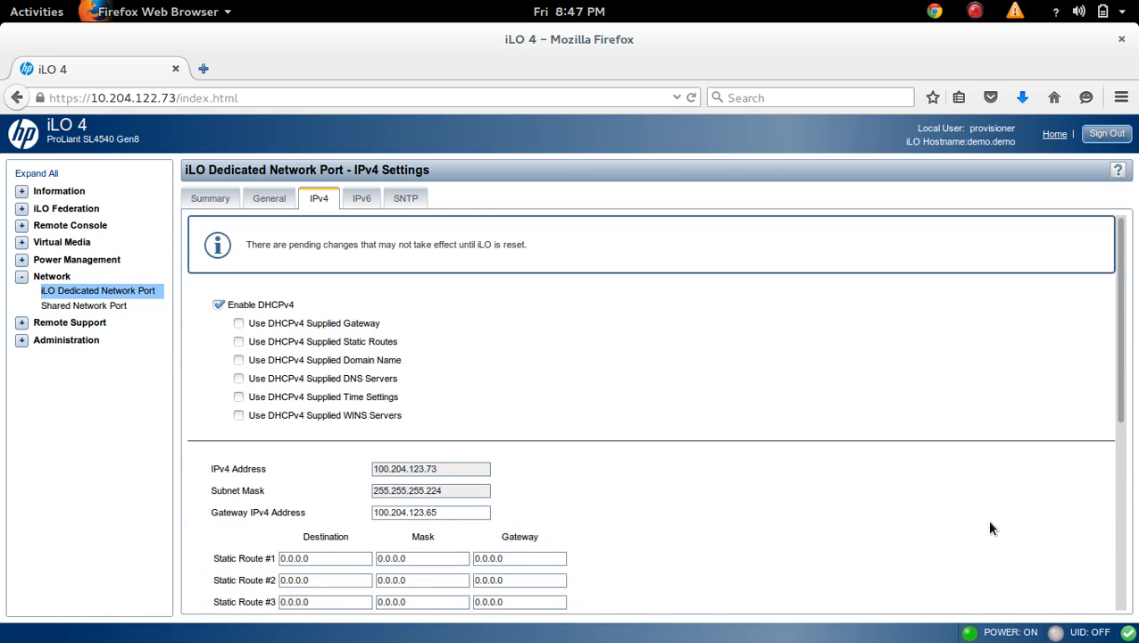
mouse_move(289, 250)
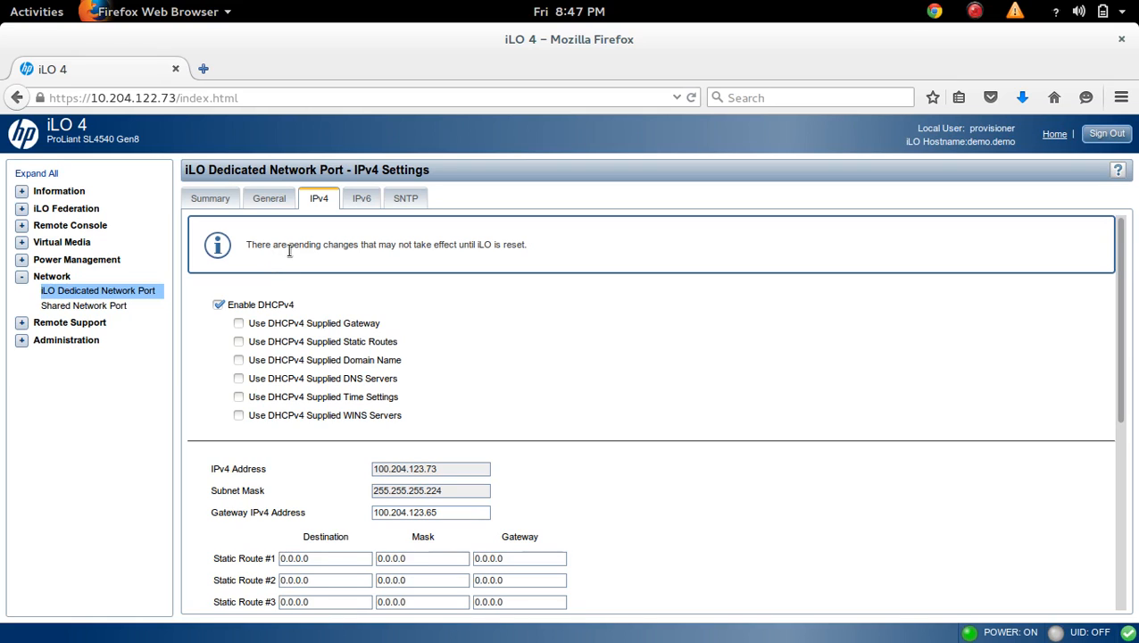
mouse_move(421, 250)
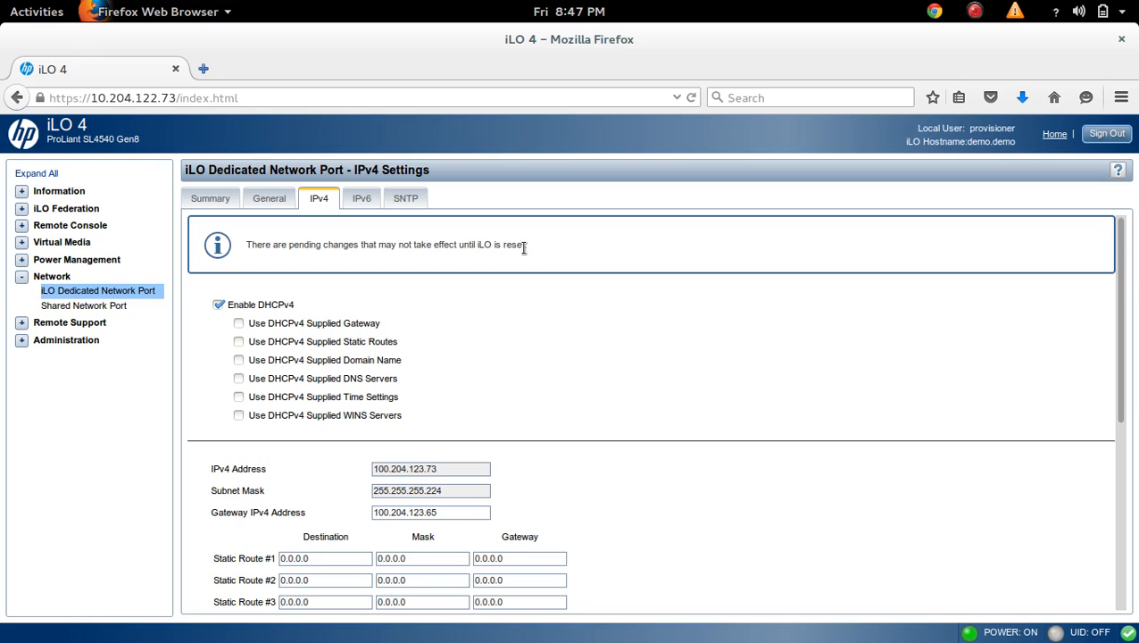
scroll(down, 3)
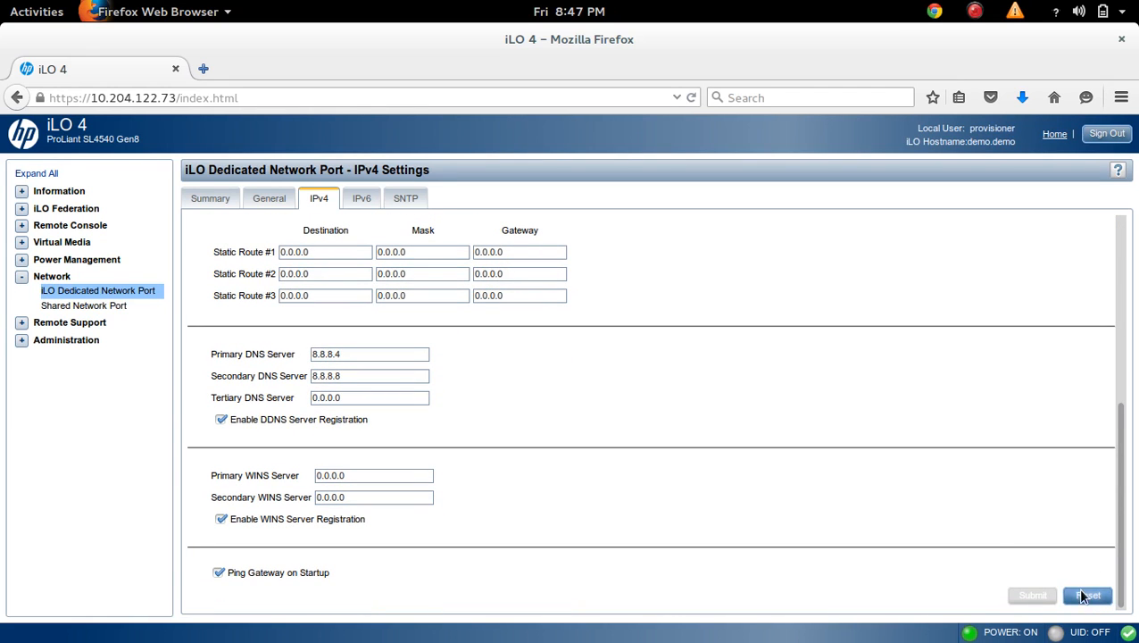
mouse_move(1101, 557)
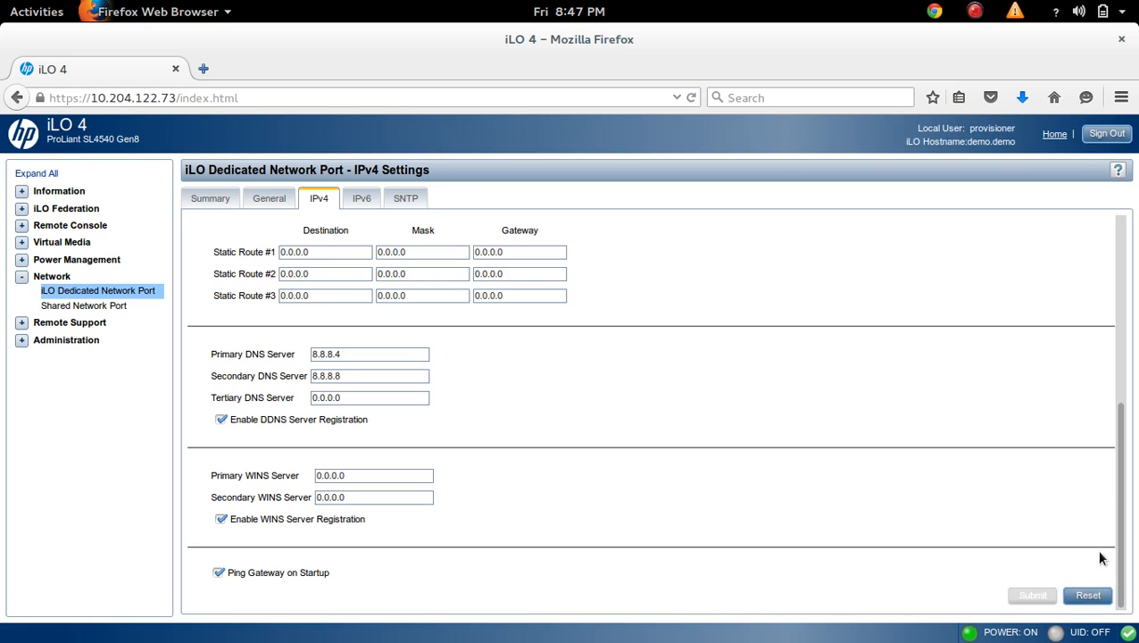